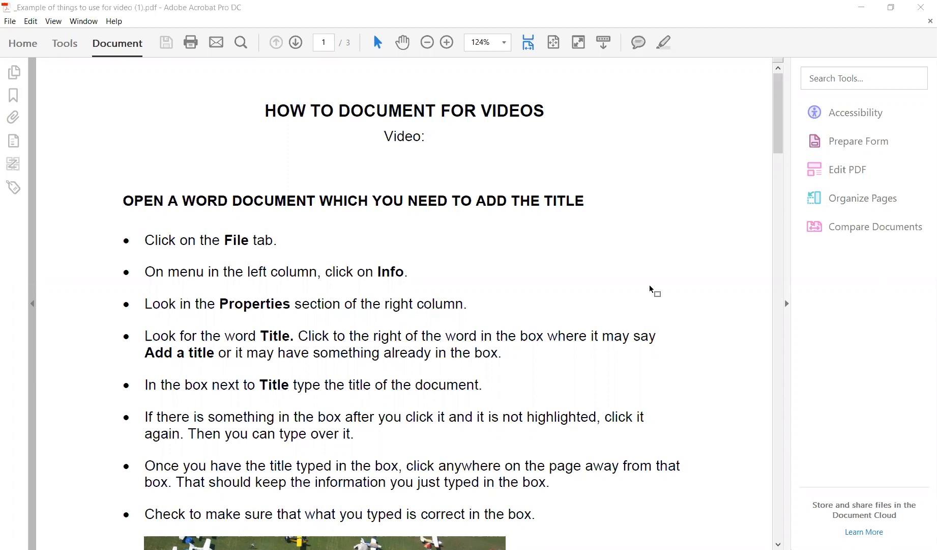
mouse_move(3, 33)
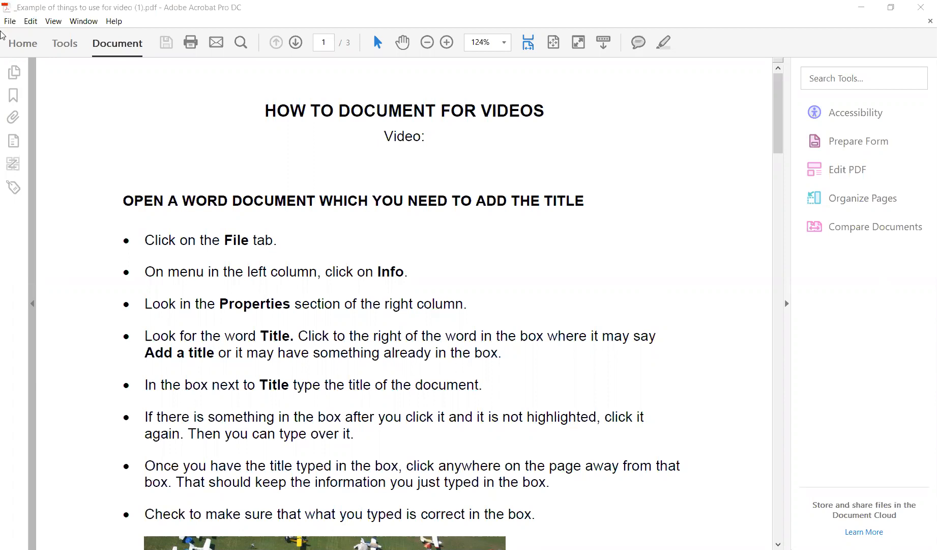
Scroll the first page so Table 1: Color Contrast sits in view
scroll(down, 3)
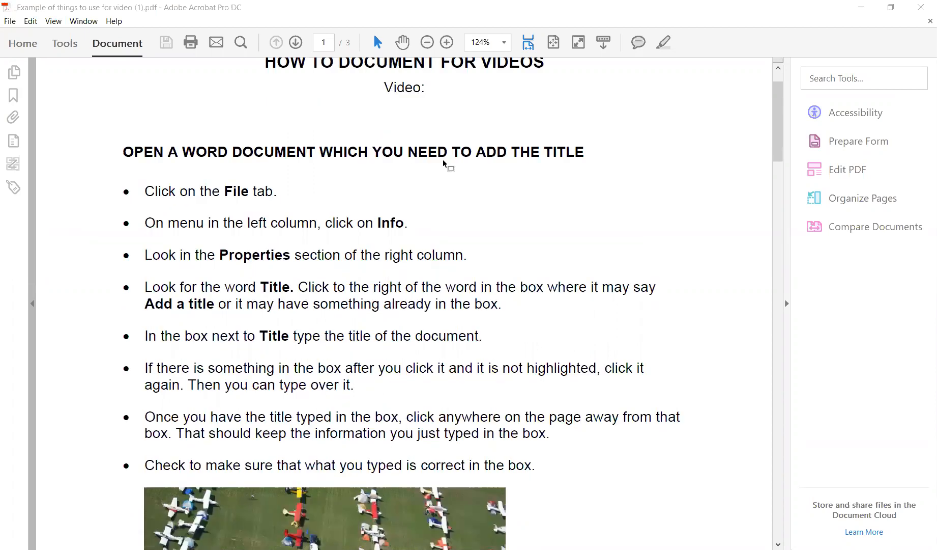
scroll(down, 3)
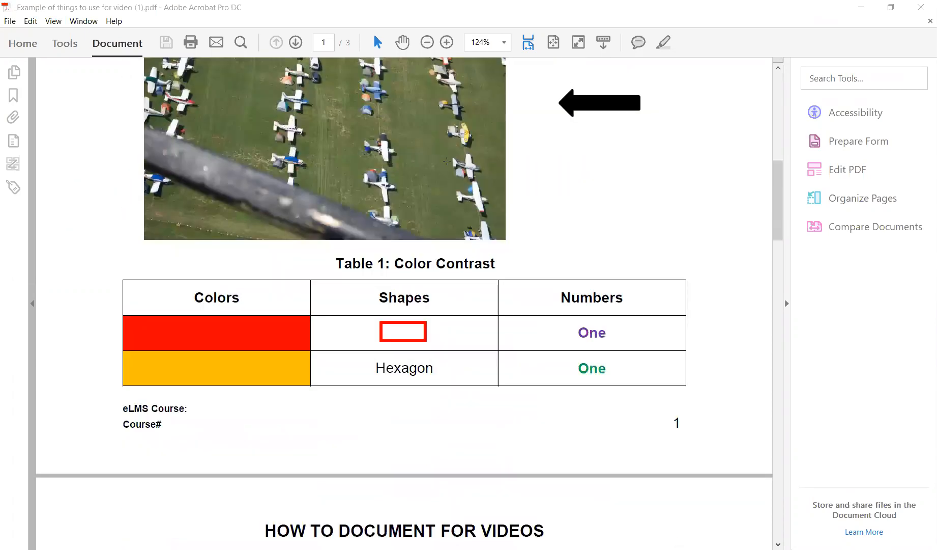
scroll(down, 3)
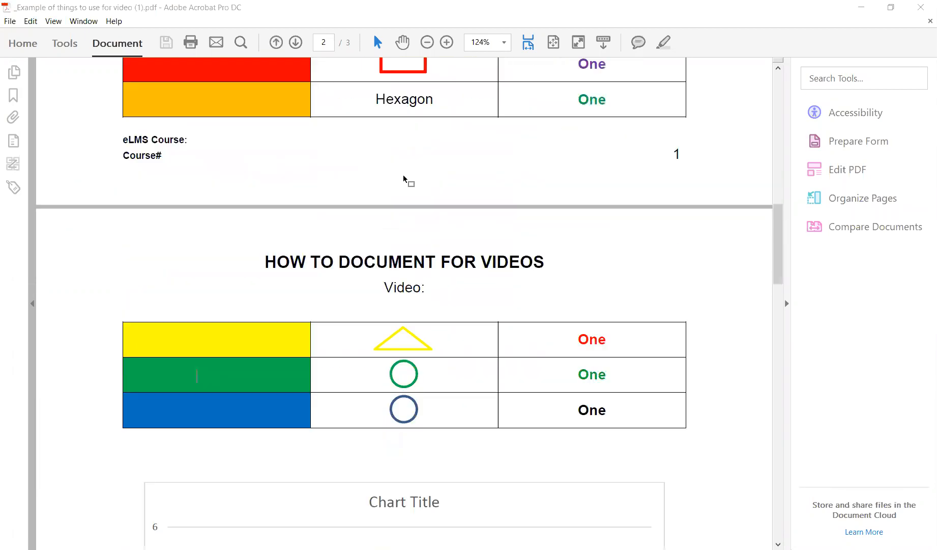
scroll(up, 3)
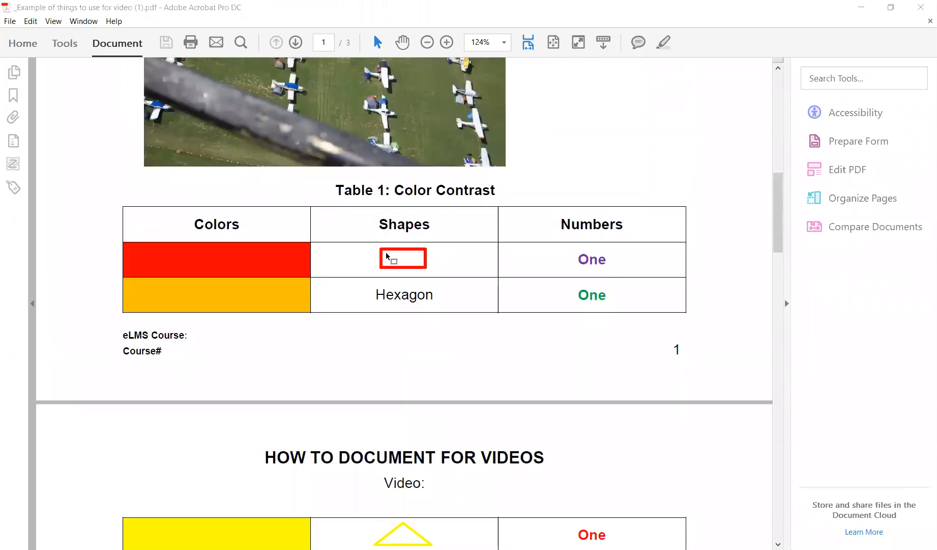
scroll(up, 3)
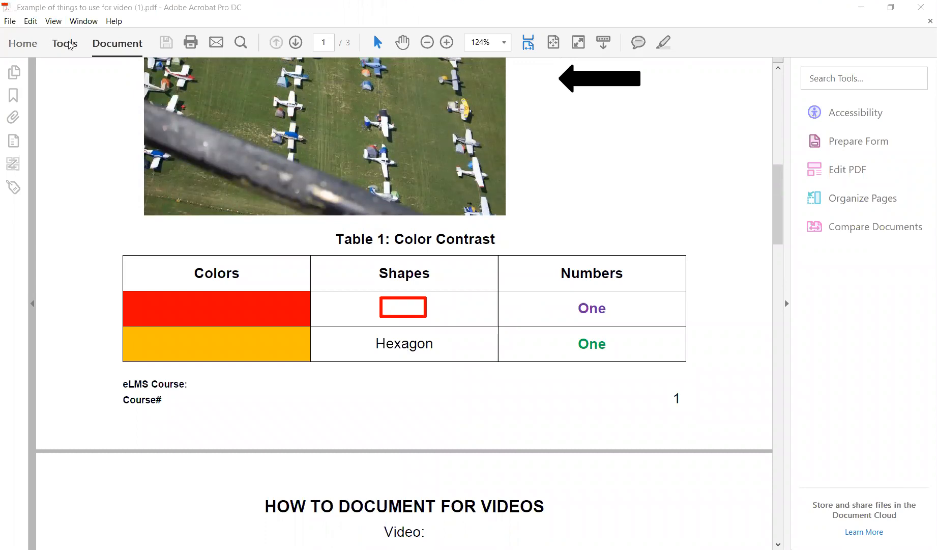
Show the Tools collection and scroll to the Accessibility tool
click(64, 43)
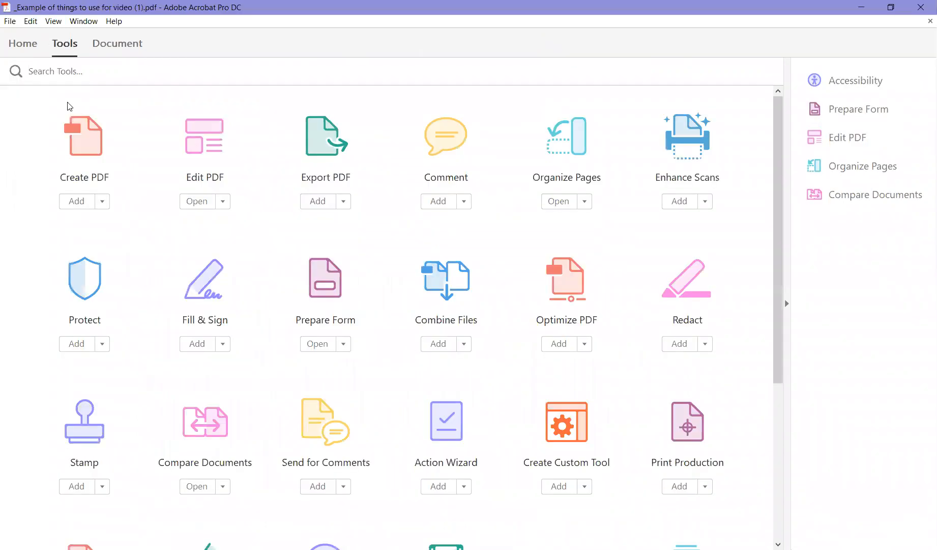
scroll(down, 3)
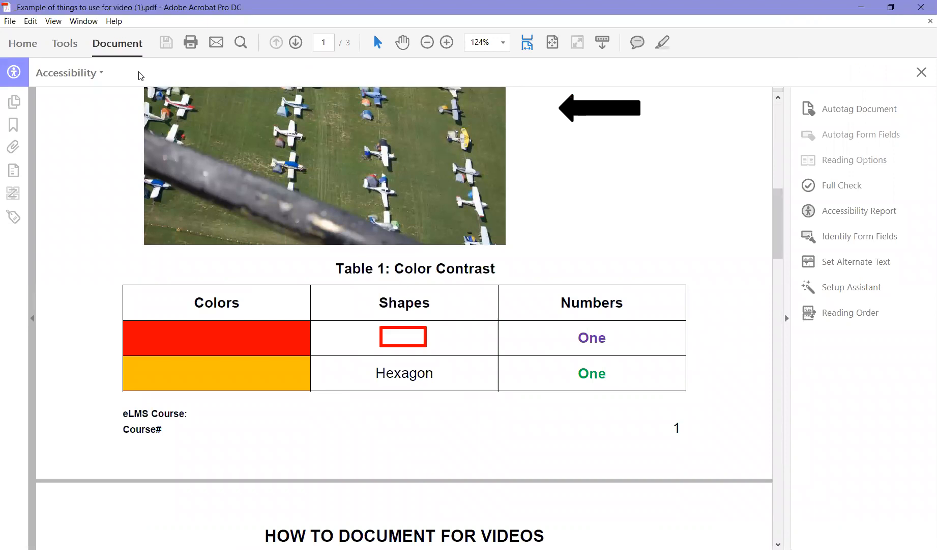
mouse_move(740, 70)
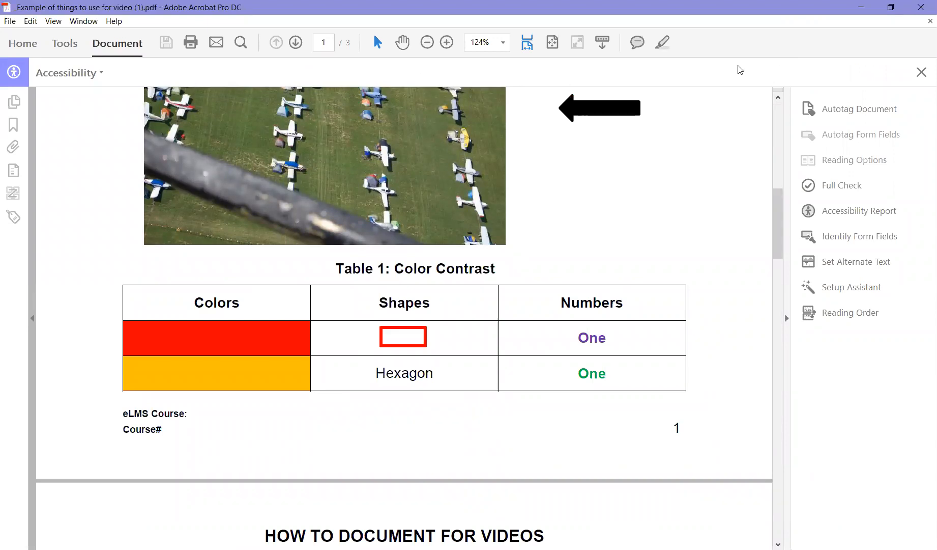
mouse_move(908, 66)
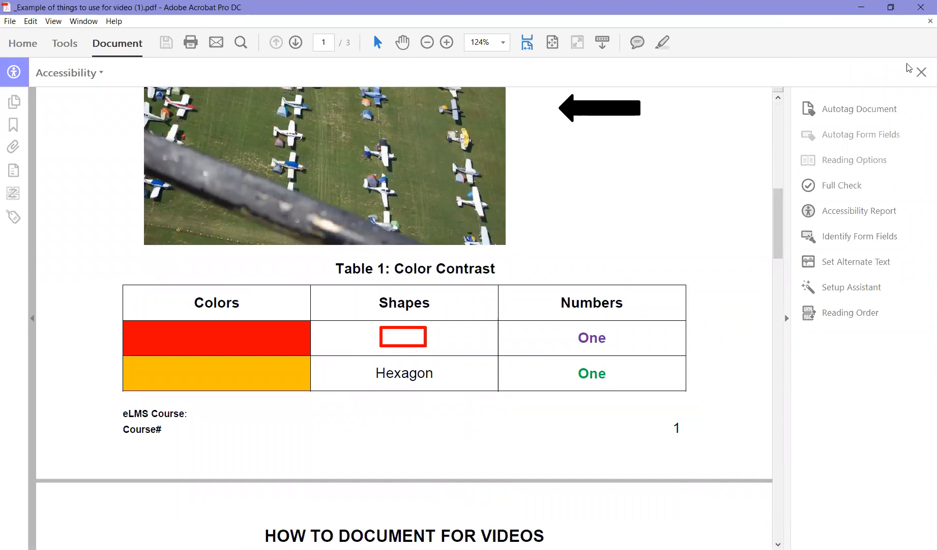
mouse_move(859, 145)
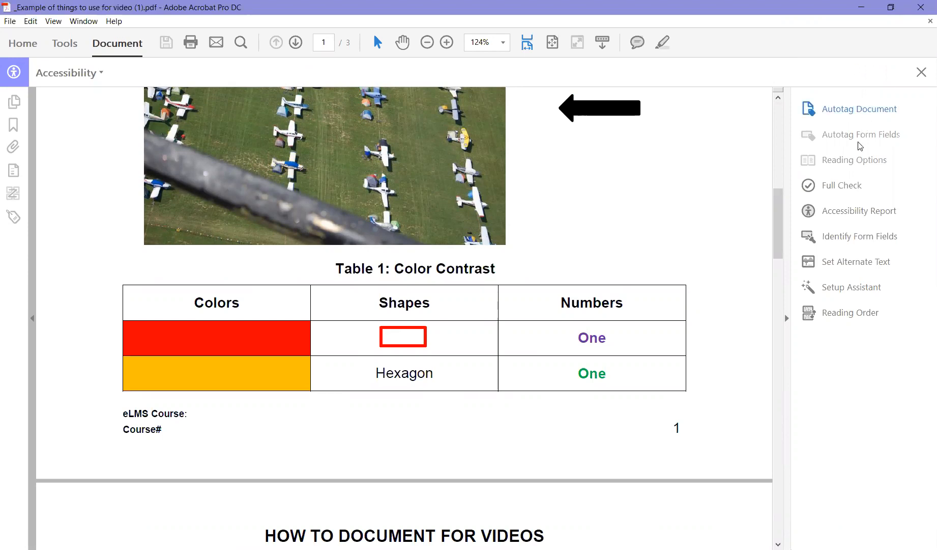
mouse_move(850, 313)
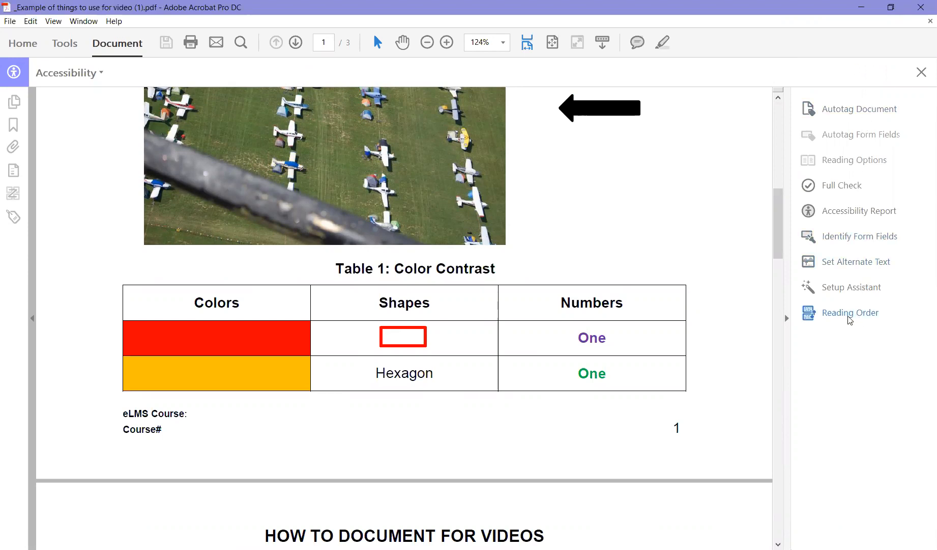
Start Touch Up Reading Order and keep the content-group highlight colour magenta
click(848, 312)
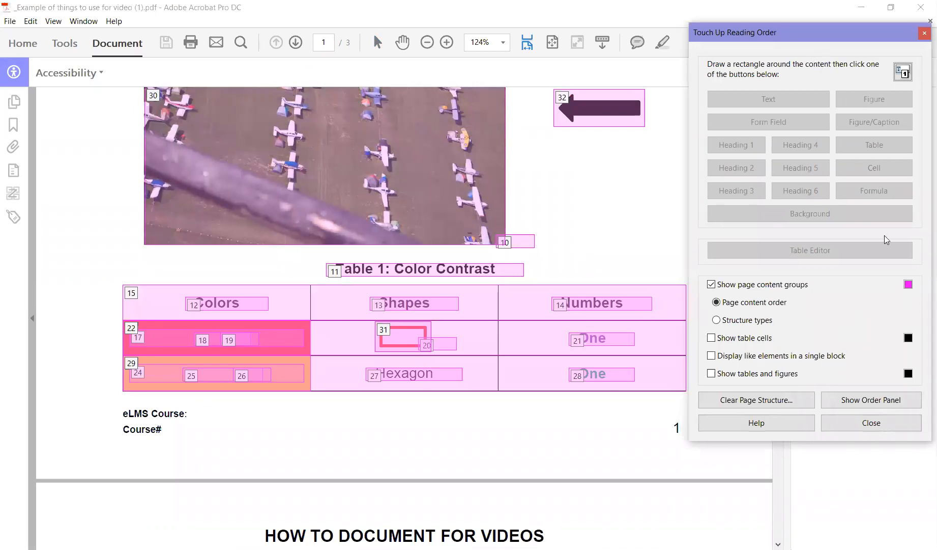
mouse_move(914, 303)
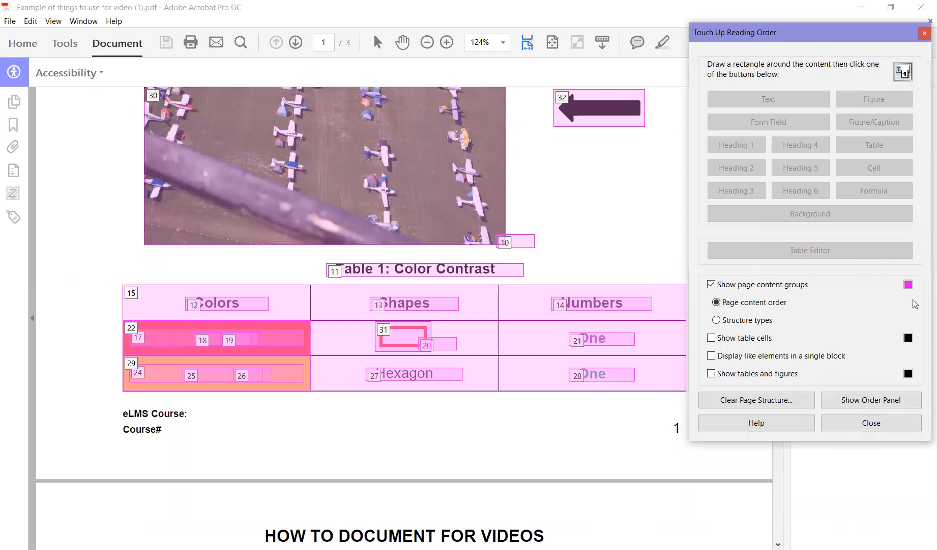
click(908, 284)
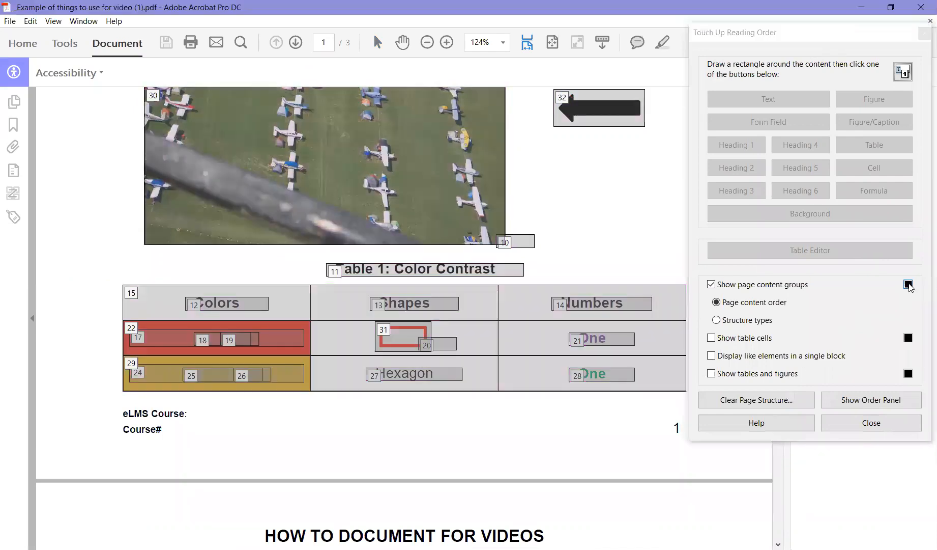
click(907, 285)
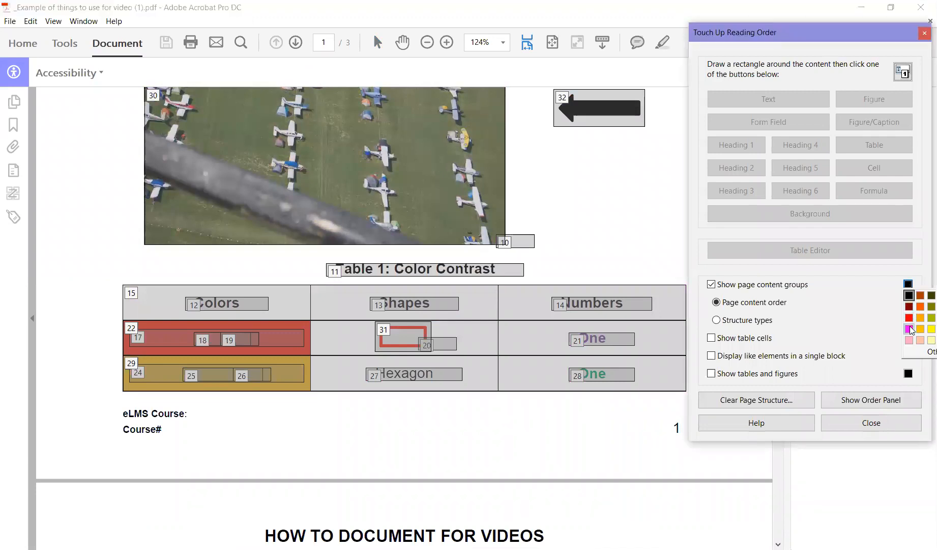
click(908, 330)
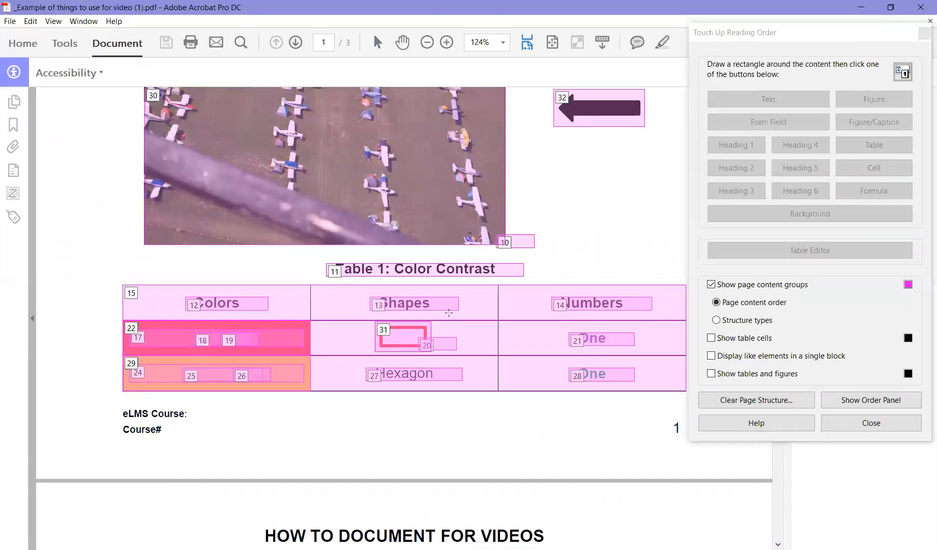
Choose Edit Table Summary from the table's context menu
right_click(449, 308)
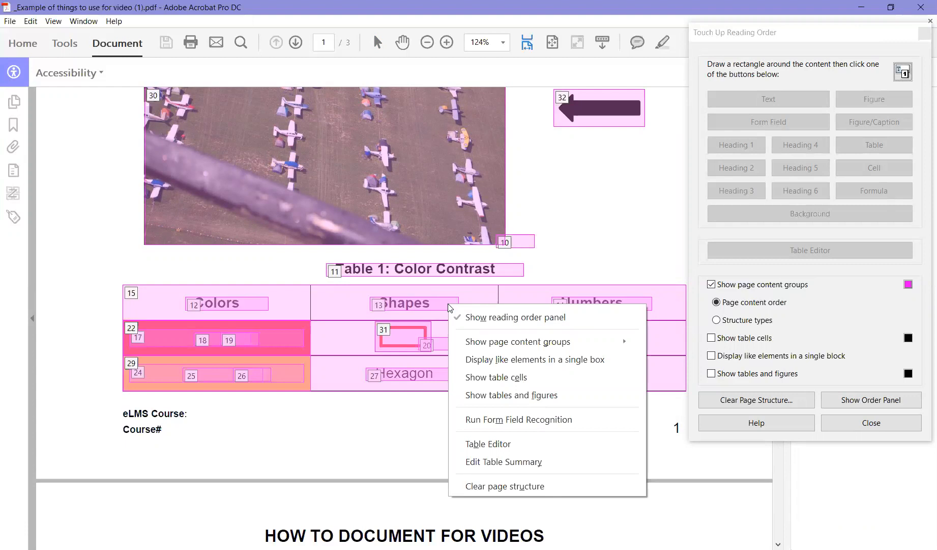
mouse_move(515, 436)
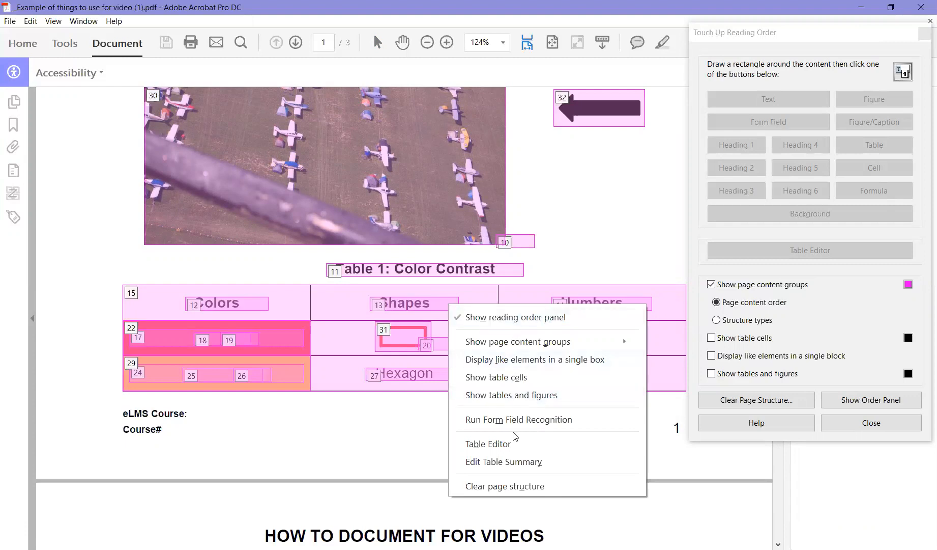
mouse_move(504, 462)
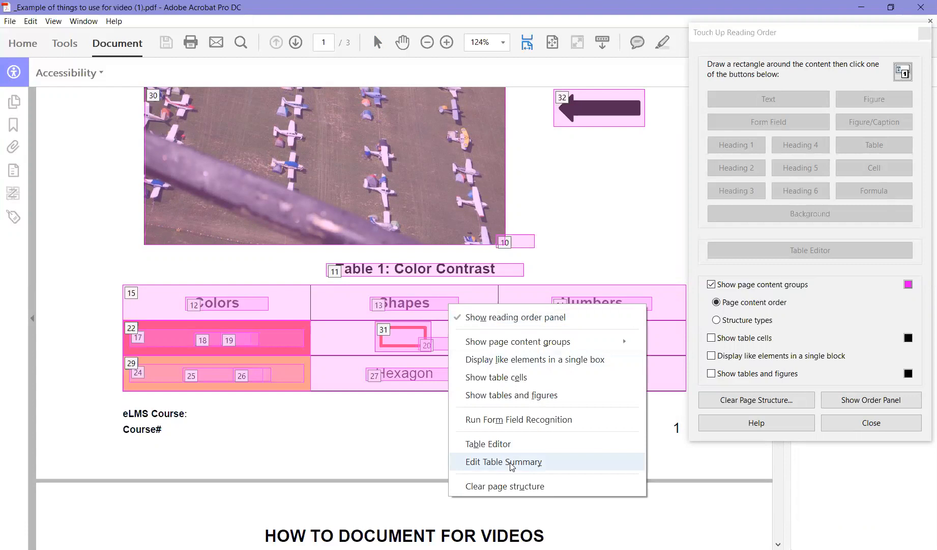
click(504, 461)
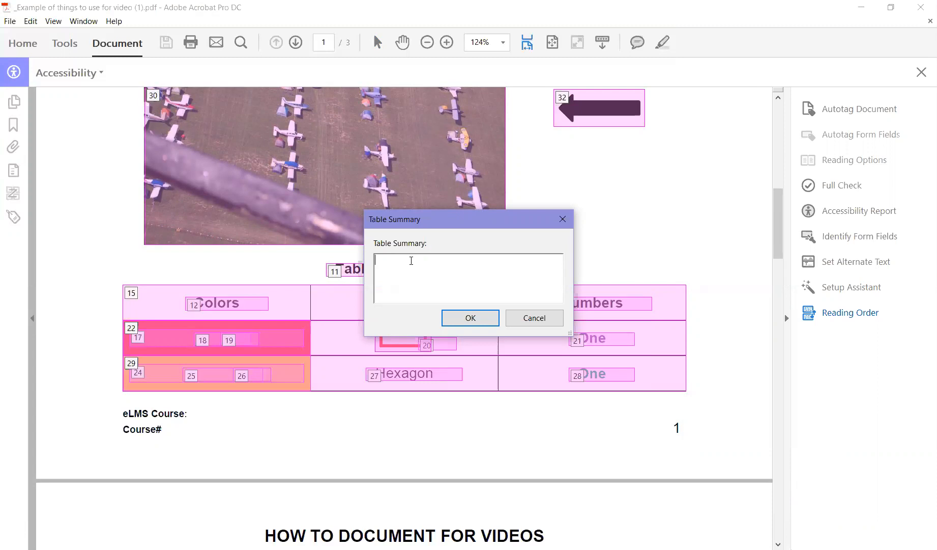
mouse_move(474, 221)
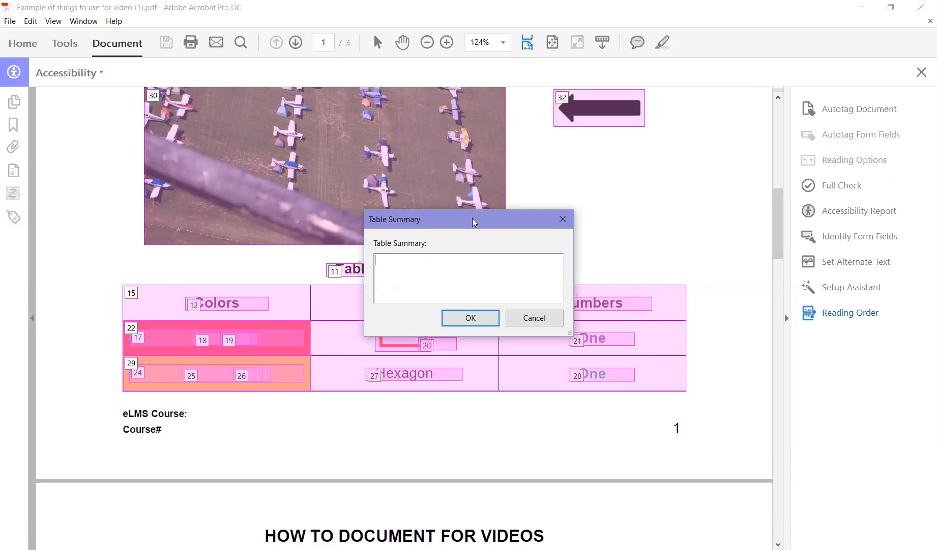
Enter the summary "table", confirm it, and close Touch Up Reading Order
text(tab)
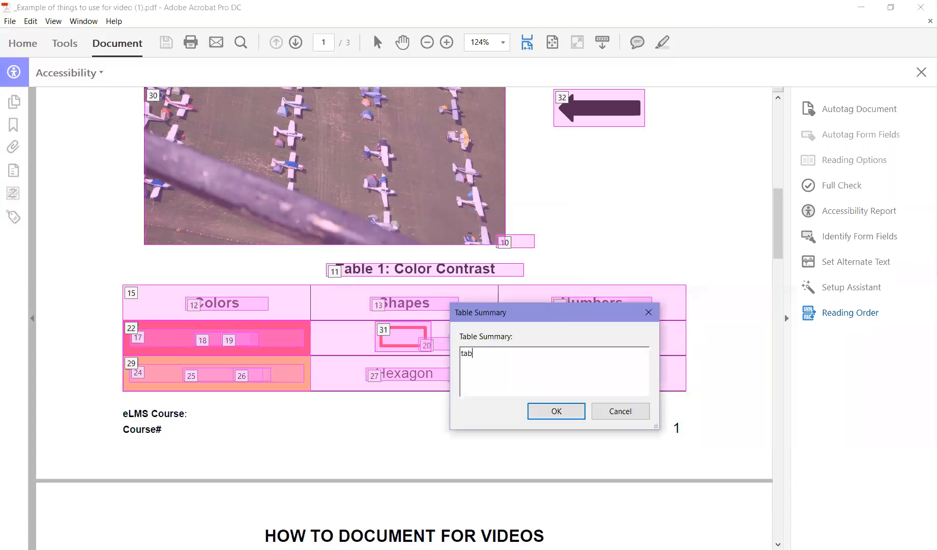
text(le)
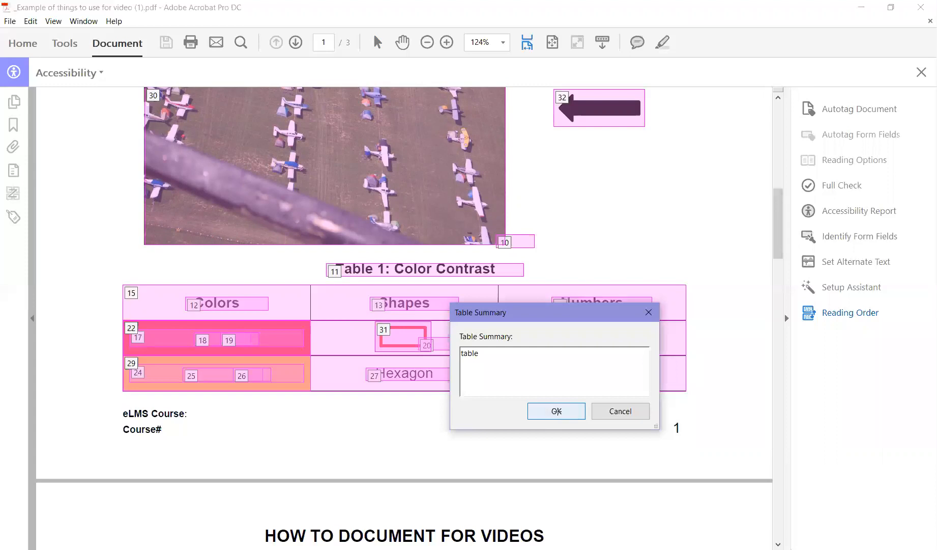
click(555, 411)
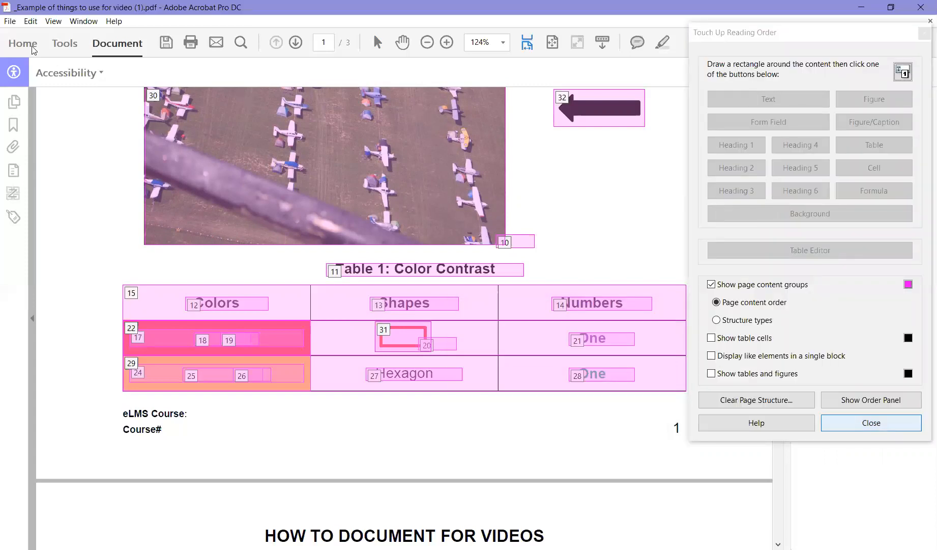
click(870, 422)
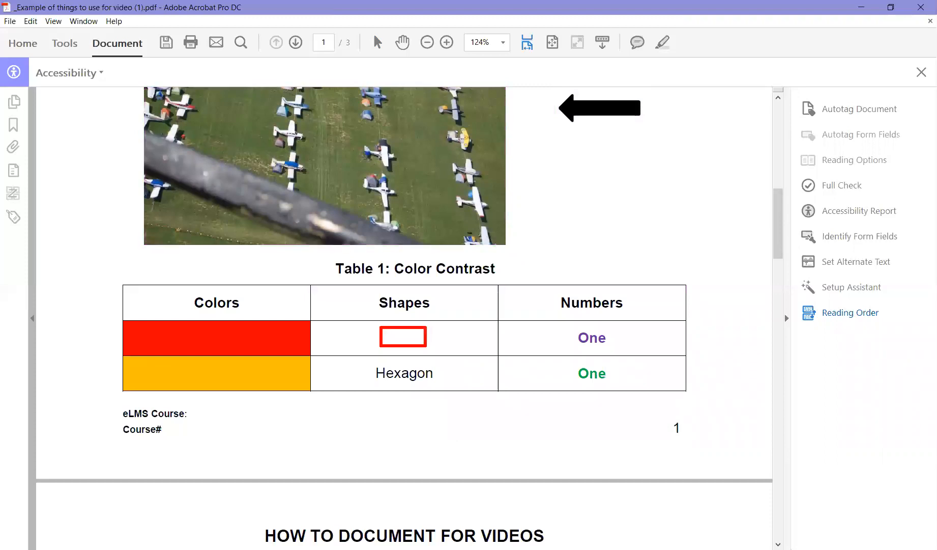